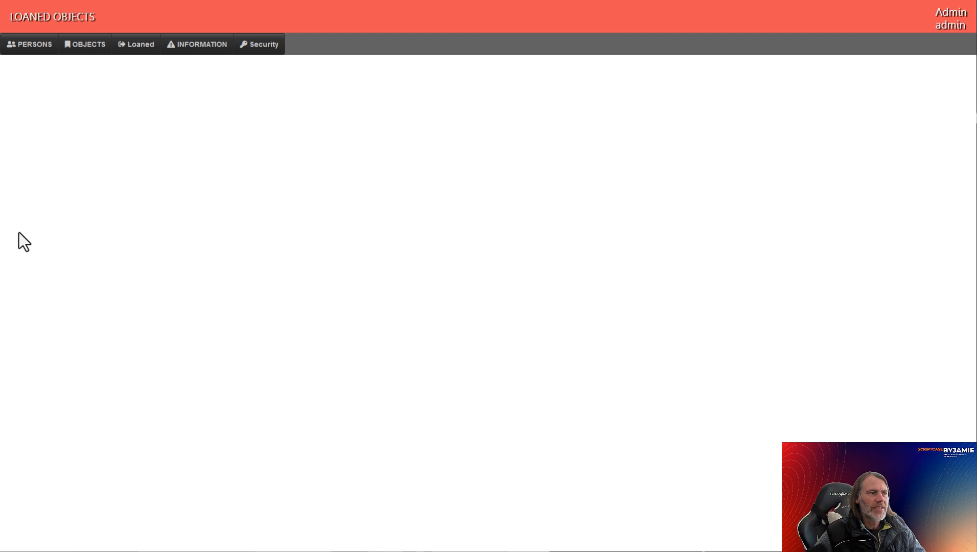
pyautogui.moveTo(15, 120)
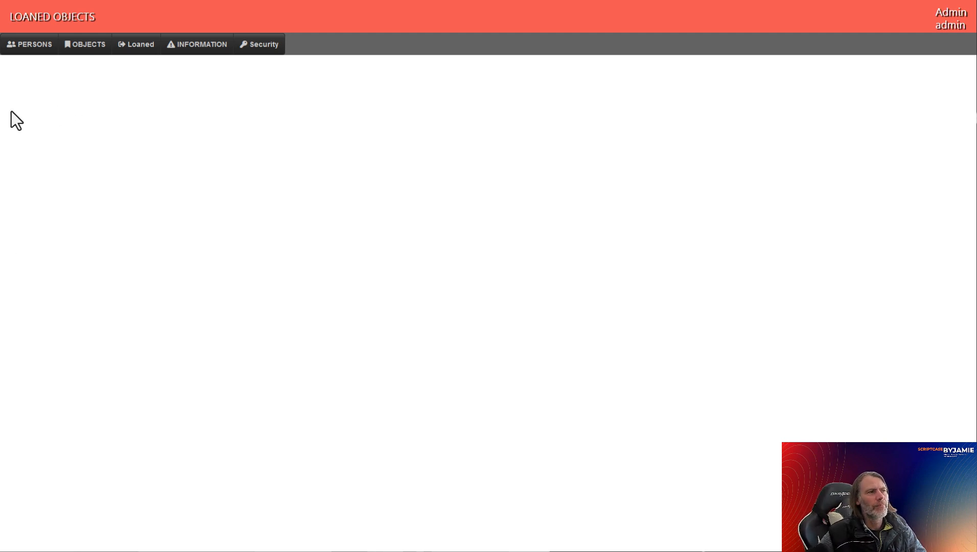
pyautogui.moveTo(43, 111)
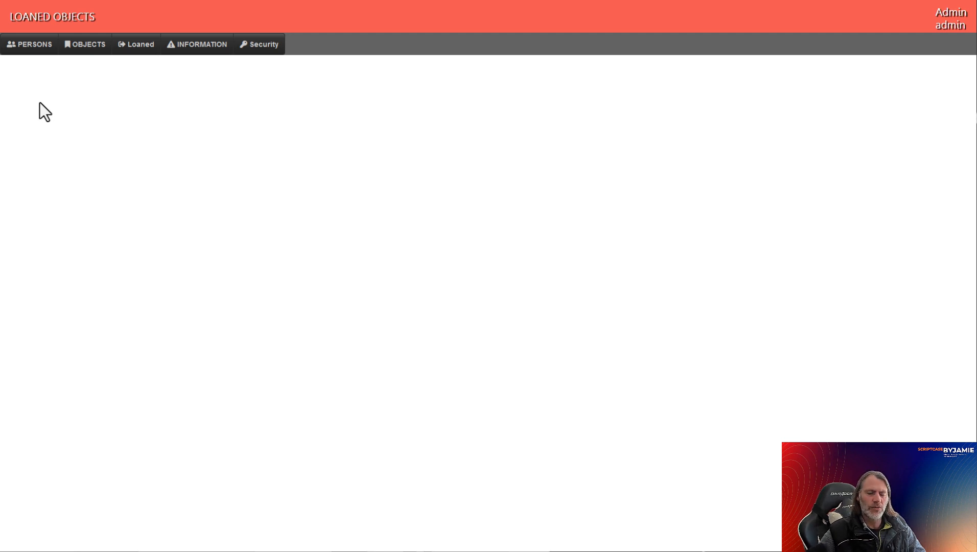
pyautogui.moveTo(125, 152)
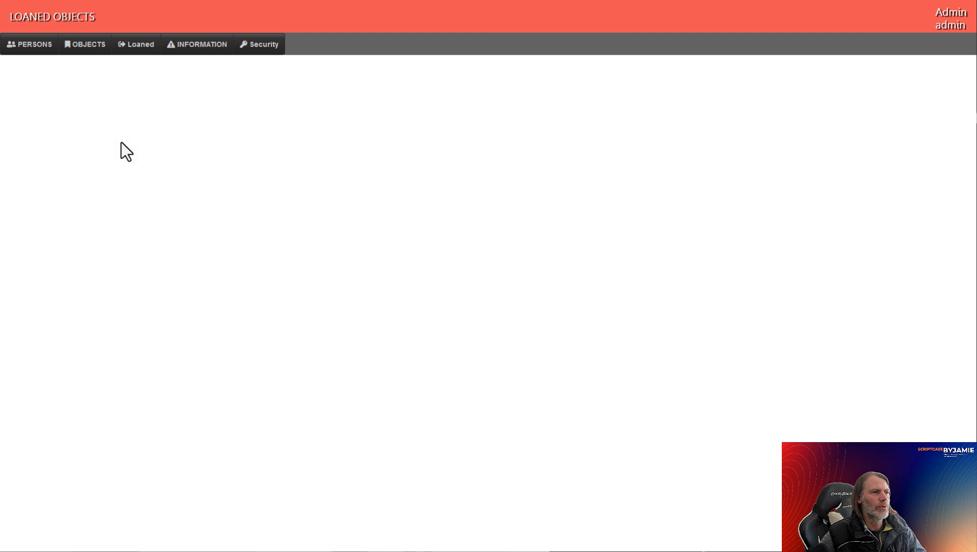
pyautogui.moveTo(208, 35)
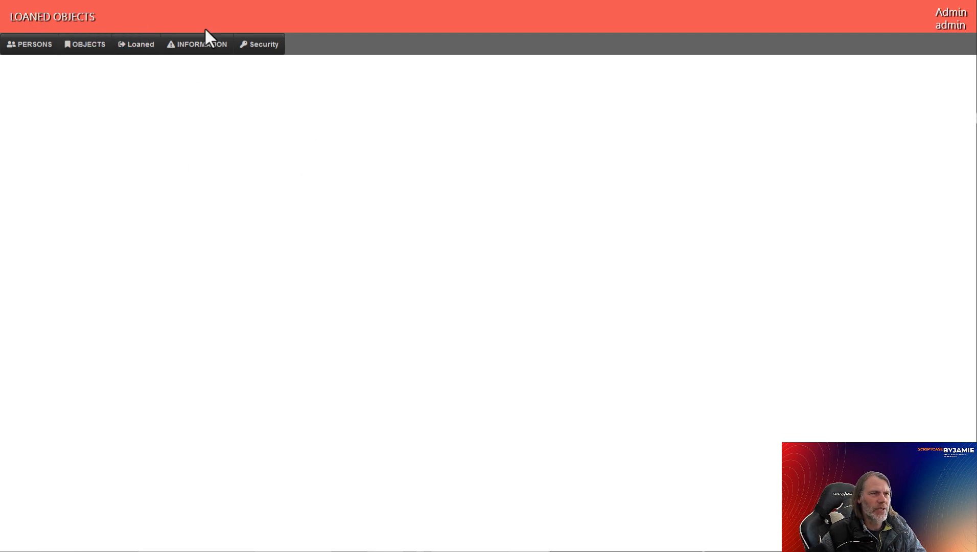
pyautogui.moveTo(766, 42)
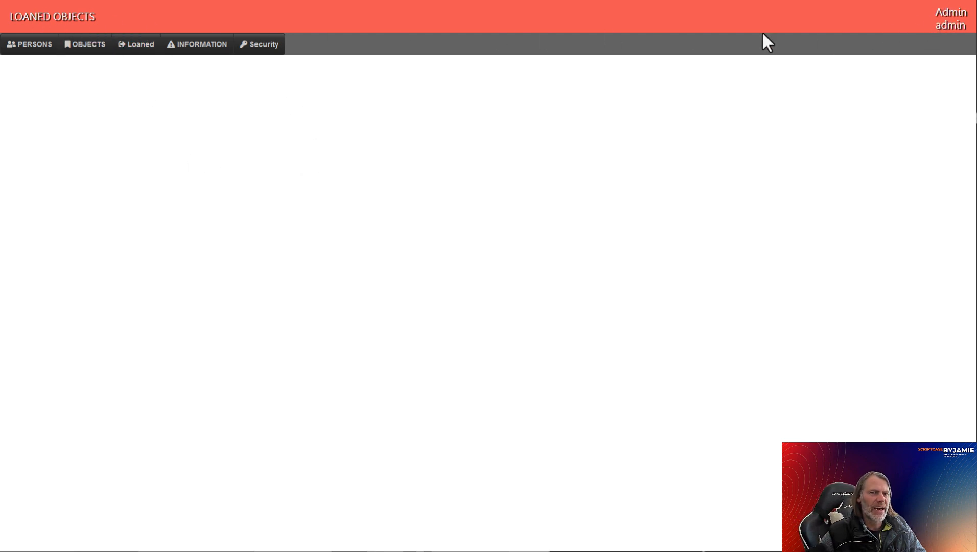
pyautogui.moveTo(416, 145)
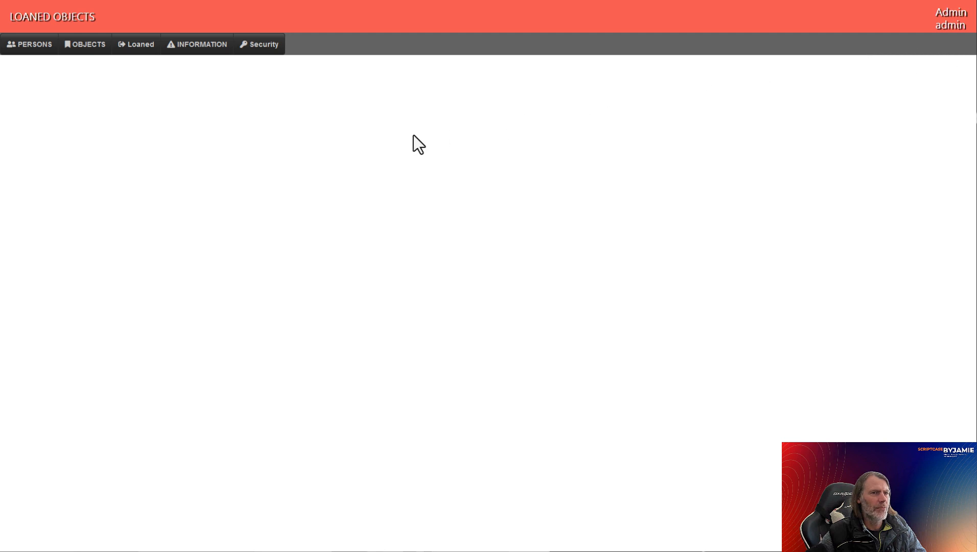
pyautogui.moveTo(59, 122)
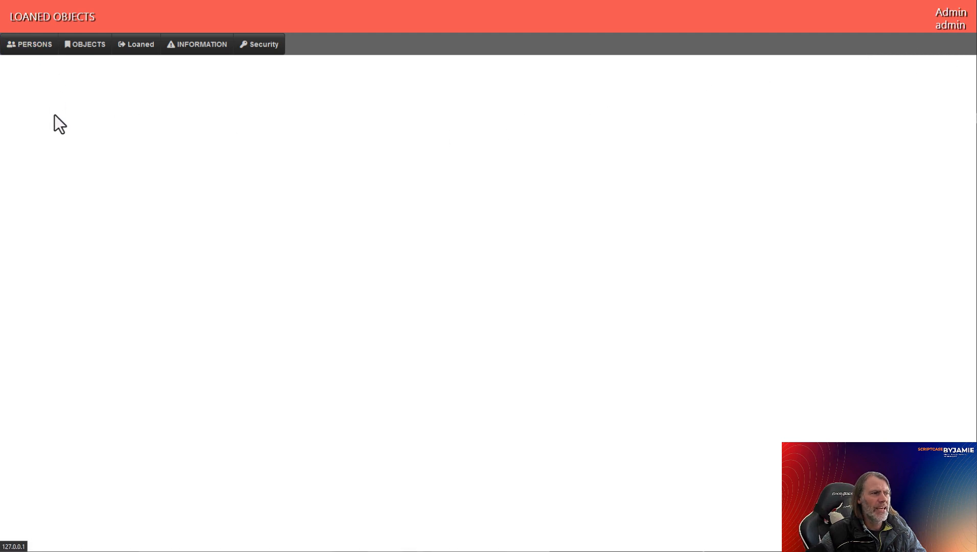
# View the persons and objects reports, then open the Families editor.
pyautogui.click(29, 43)
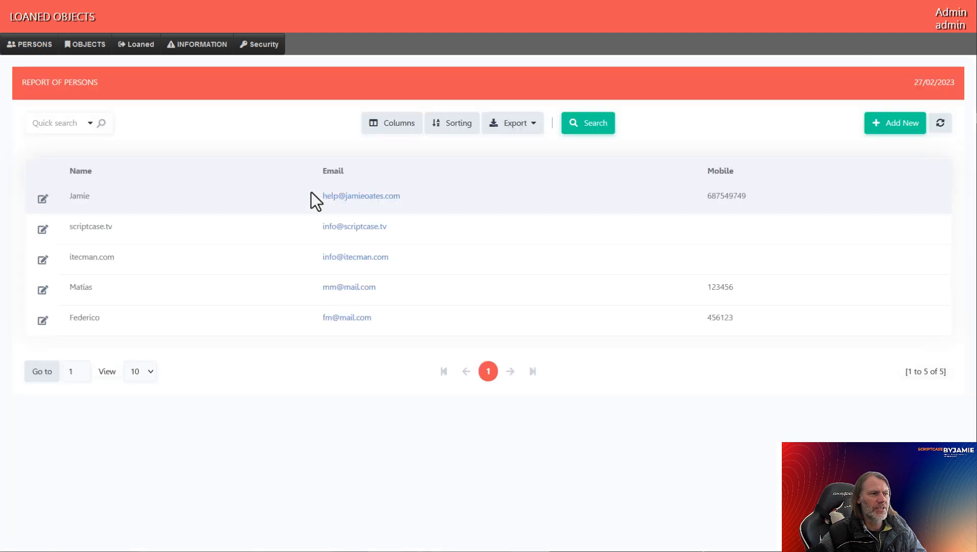
pyautogui.moveTo(93, 59)
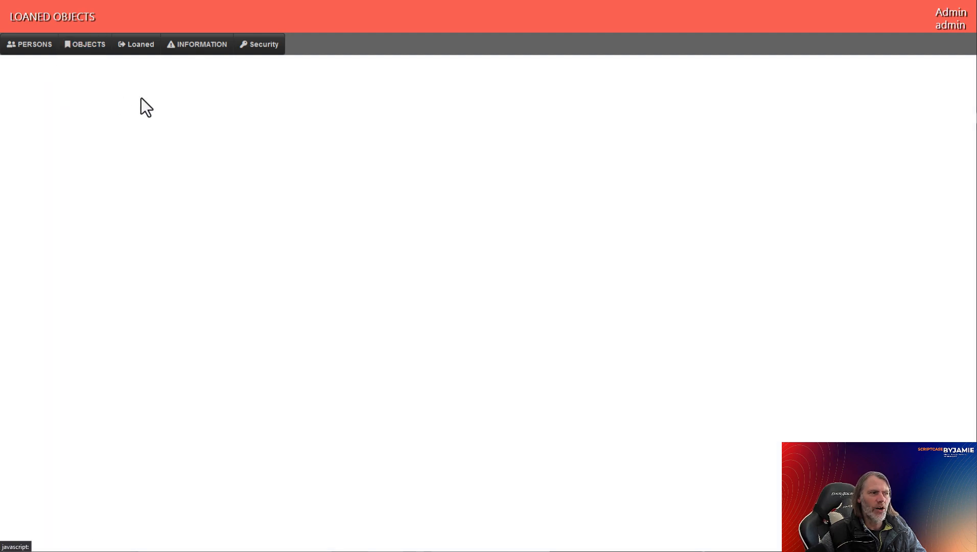
pyautogui.click(85, 44)
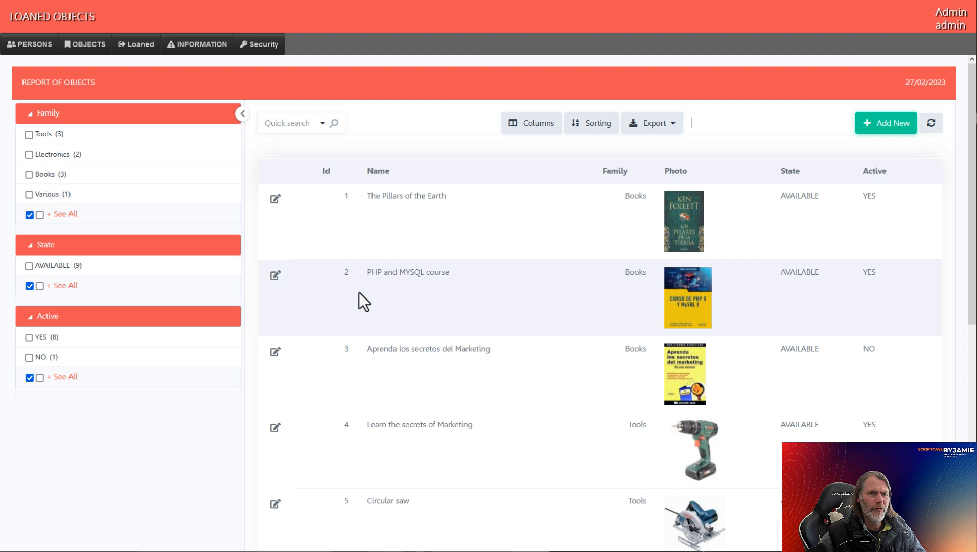
pyautogui.click(85, 43)
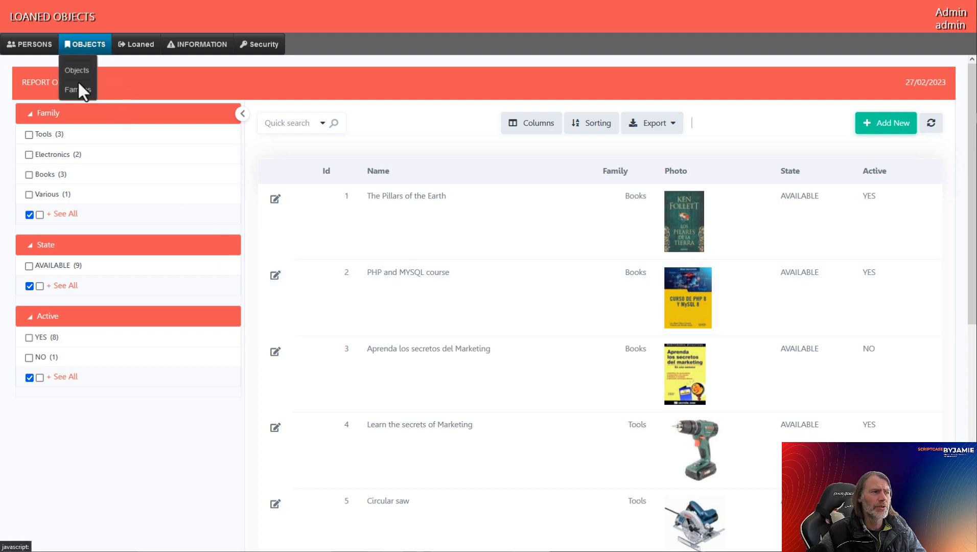
pyautogui.click(74, 90)
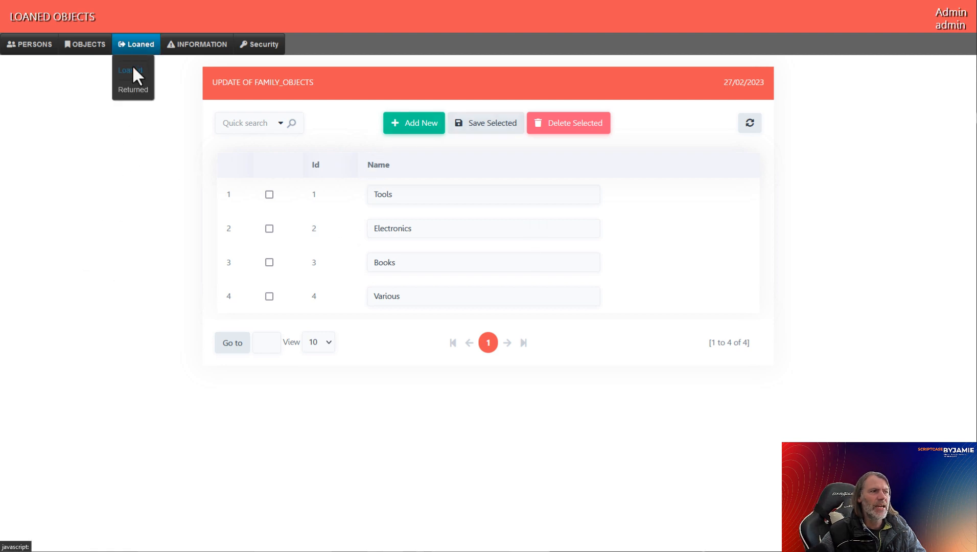
# Browse the Loans report with photos, then open the blank loan entry form.
pyautogui.click(129, 70)
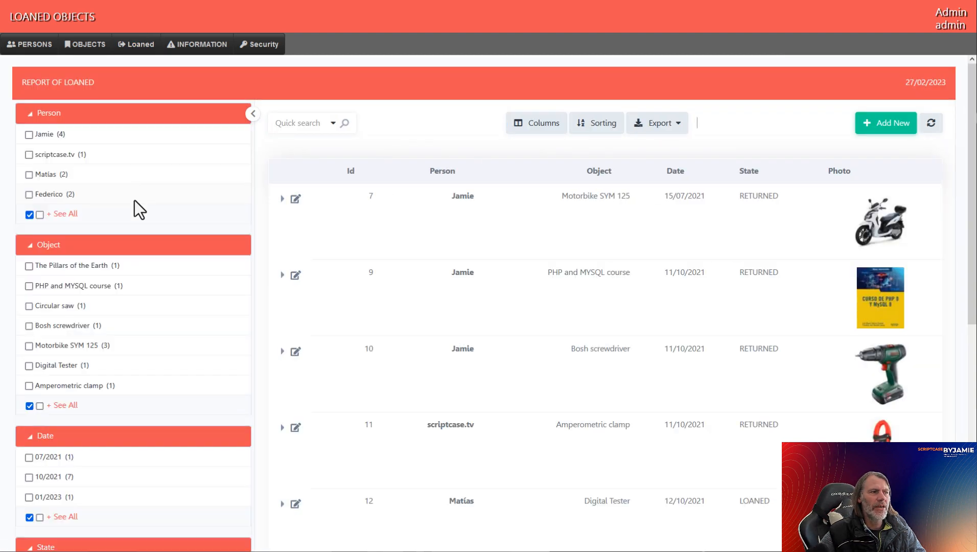
pyautogui.scroll(-3)
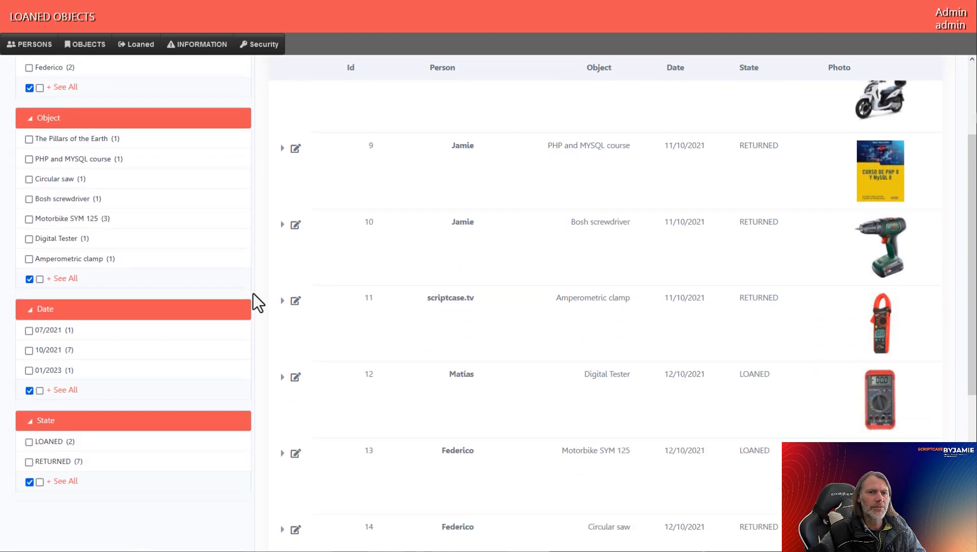
pyautogui.scroll(3)
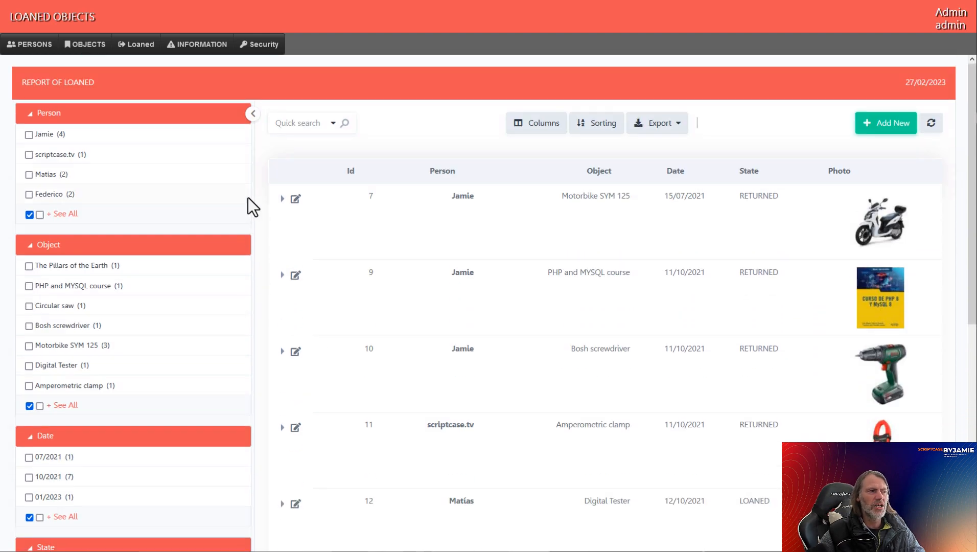
pyautogui.click(136, 44)
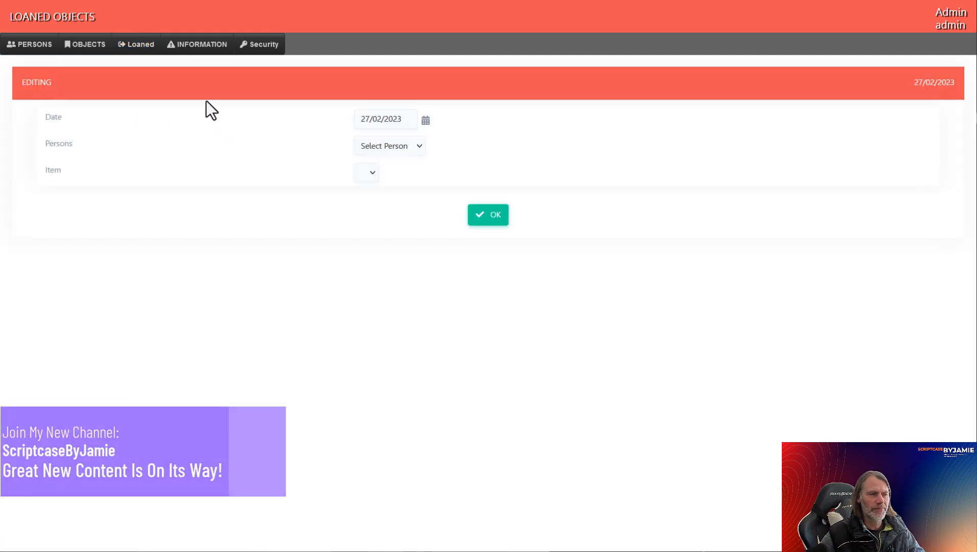
# Open the Object Loan List report from the INFORMATION menu.
pyautogui.click(201, 43)
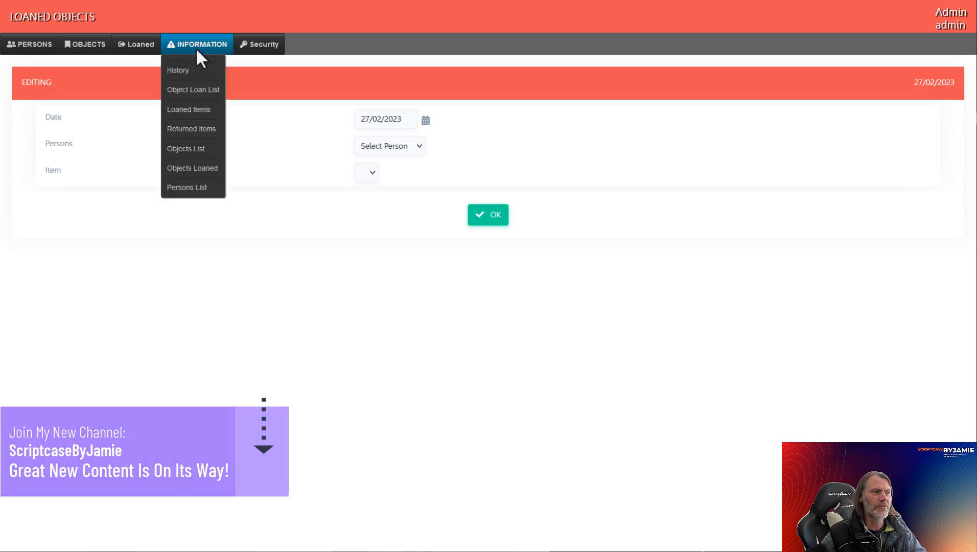
pyautogui.moveTo(178, 70)
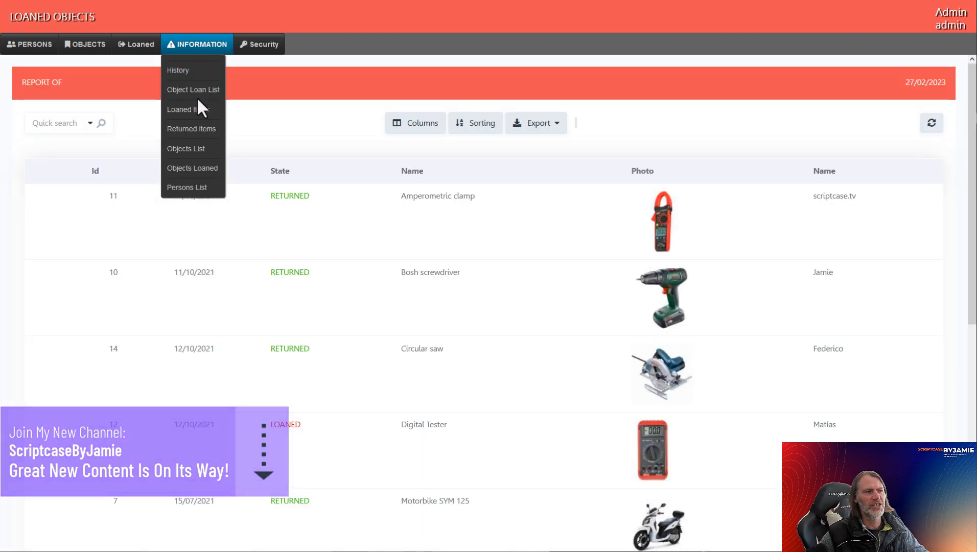
pyautogui.click(192, 89)
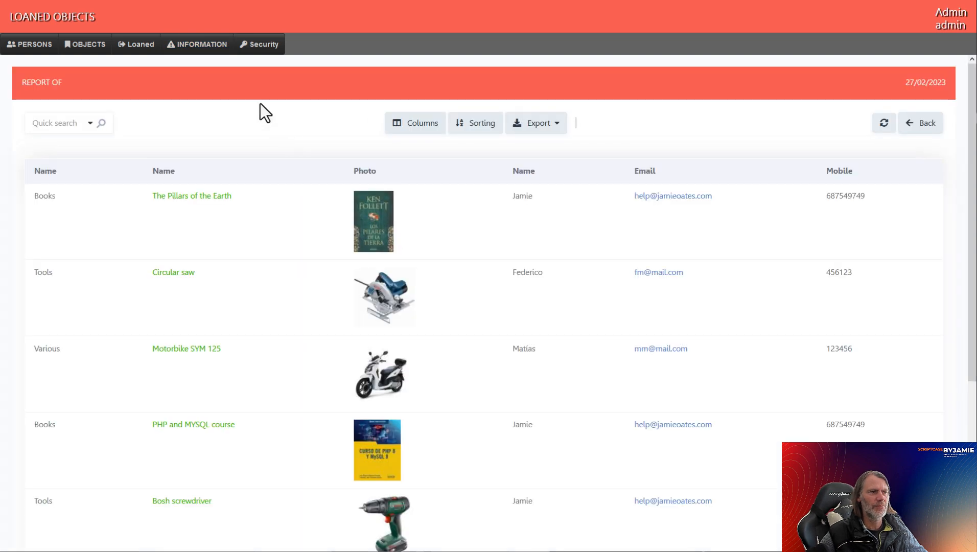
pyautogui.click(200, 44)
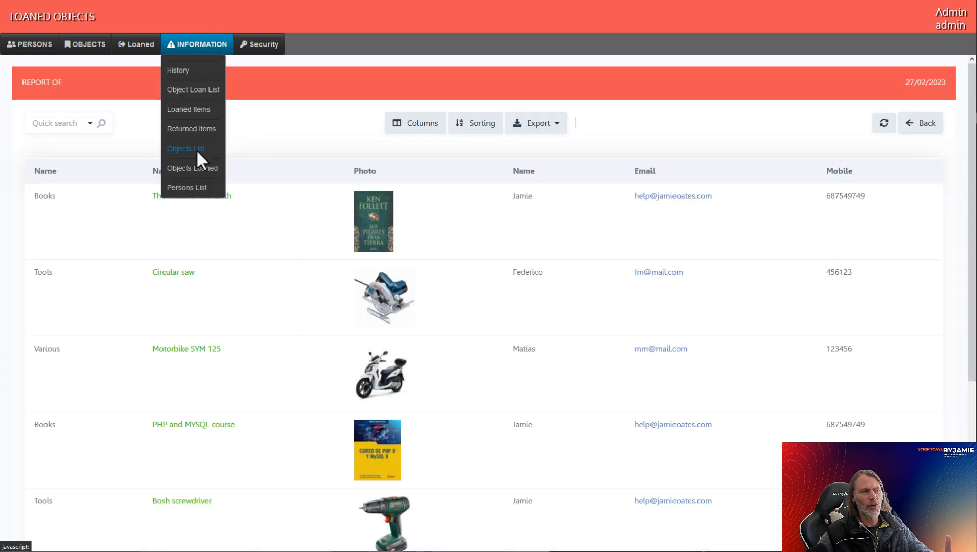
pyautogui.moveTo(192, 168)
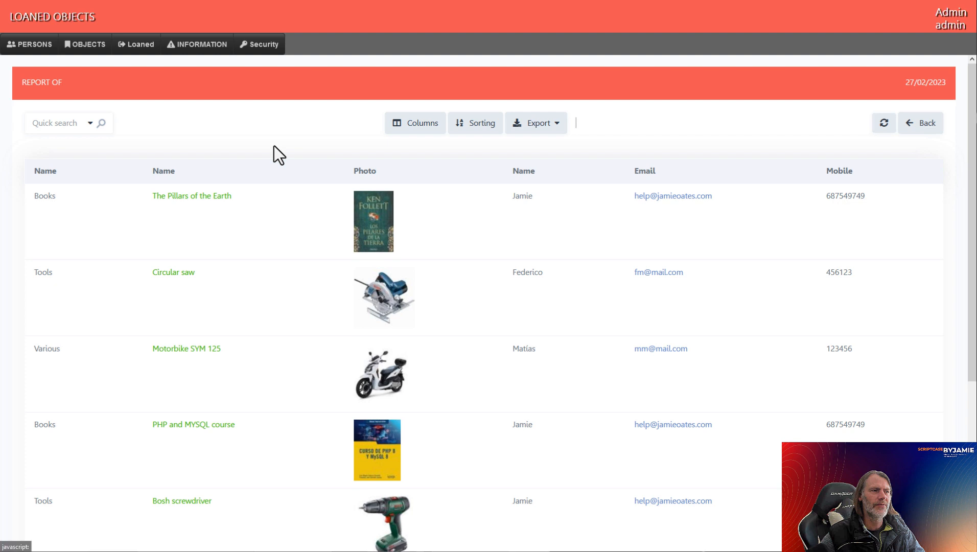
pyautogui.moveTo(268, 180)
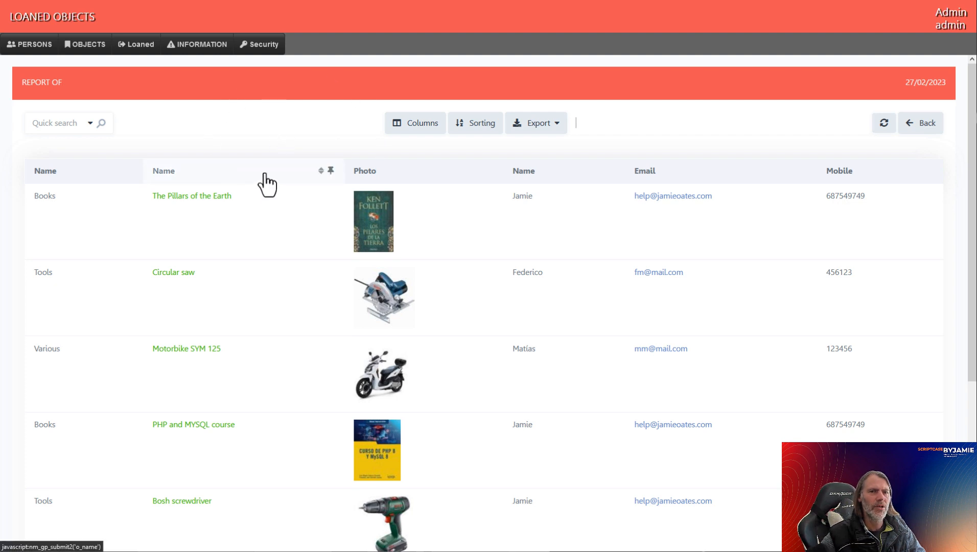